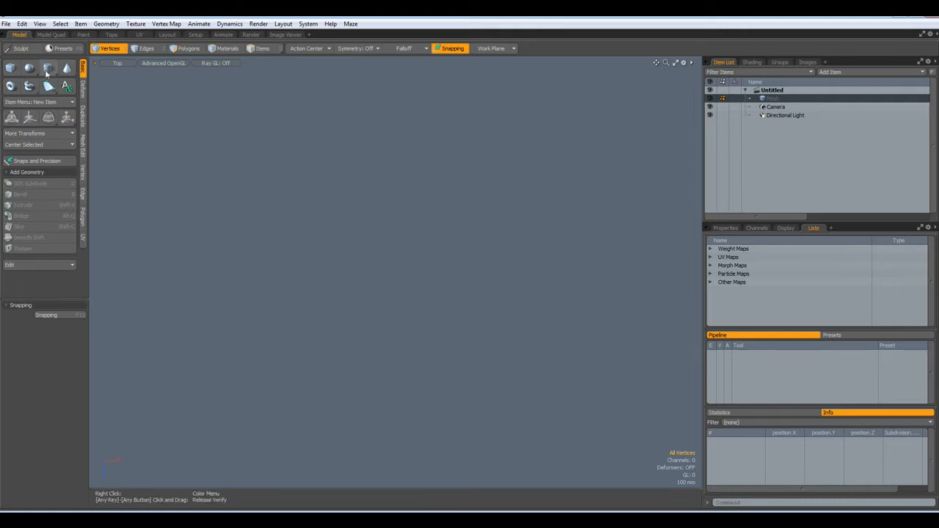
- Create a 24-sided cylinder primitive with Radius X, Y and Z set to 1 m
click(49, 68)
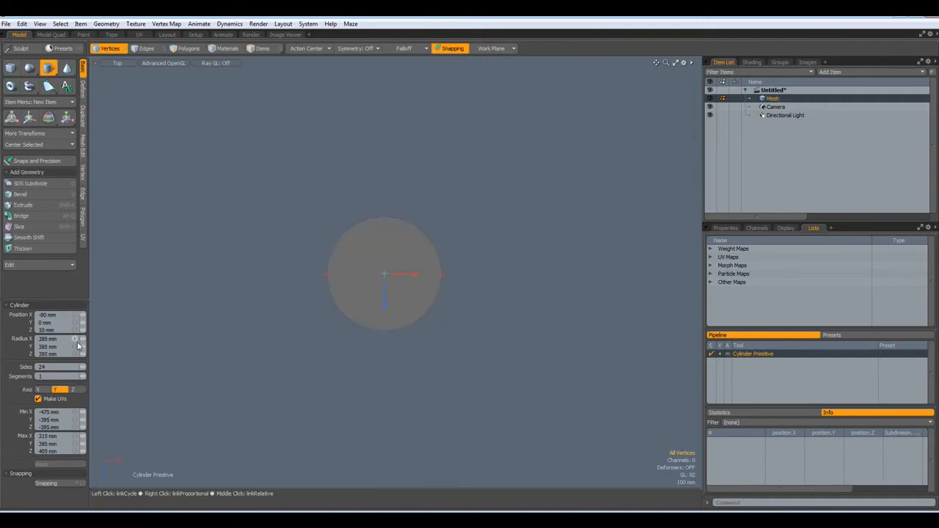
click(53, 338)
text(1 m)
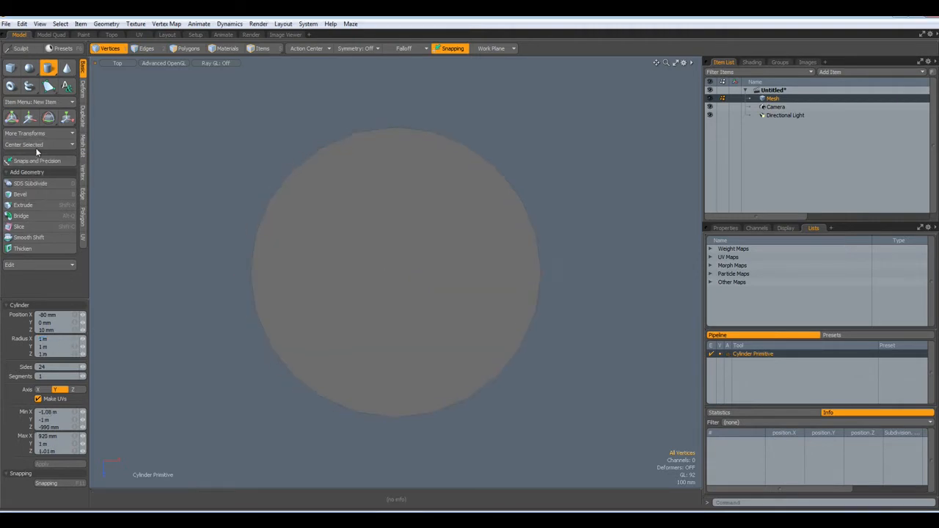
click(188, 49)
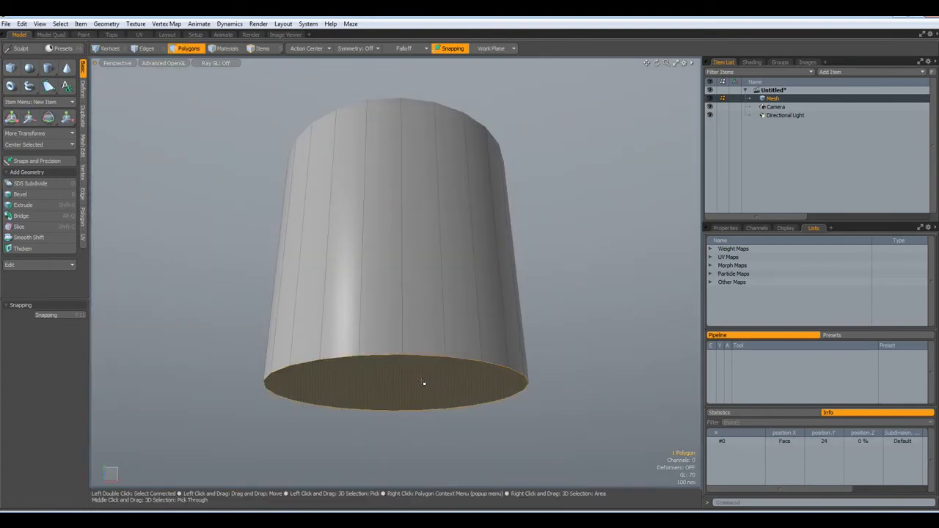
- In Edges mode, select the cylinder's bottom edge loop to scale it to 200%
click(146, 48)
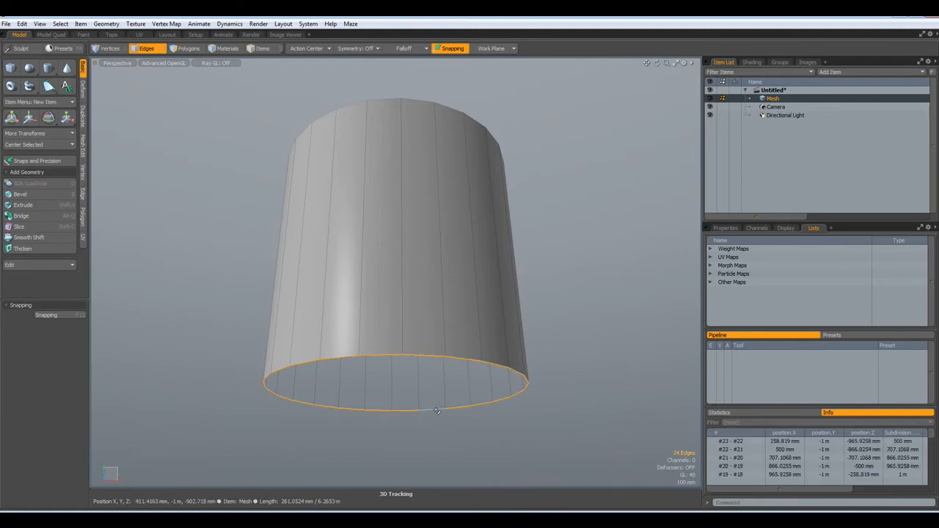
click(66, 118)
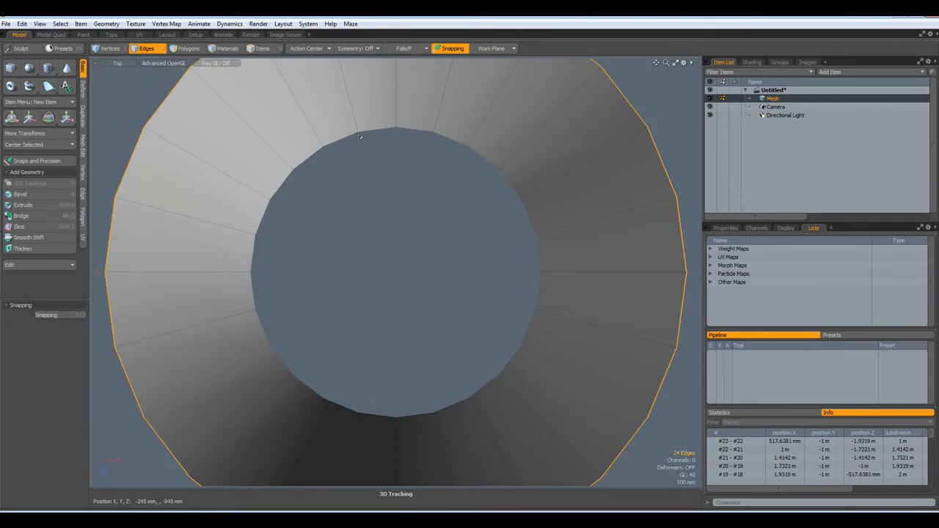
- Bridge opposite top-rim edges into a quad strip, then loop-slice it with Count 5, Uniform
click(377, 131)
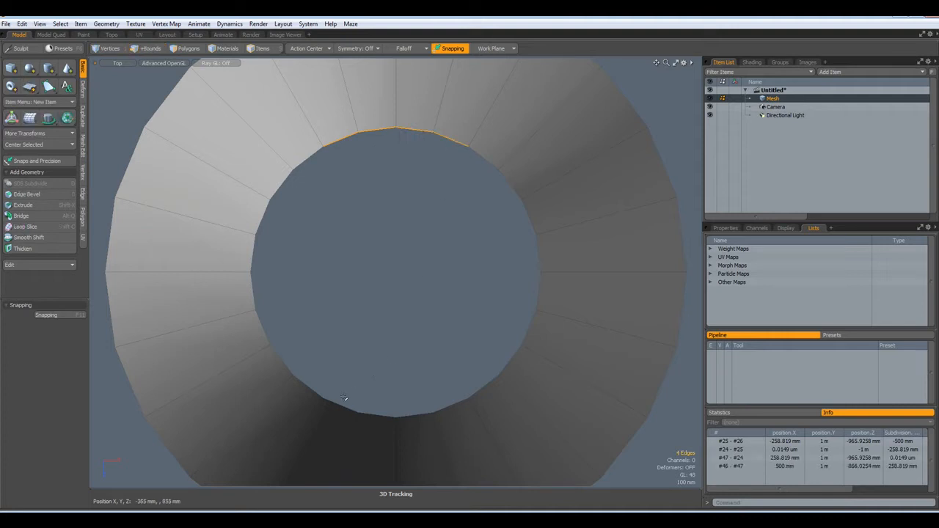
click(396, 411)
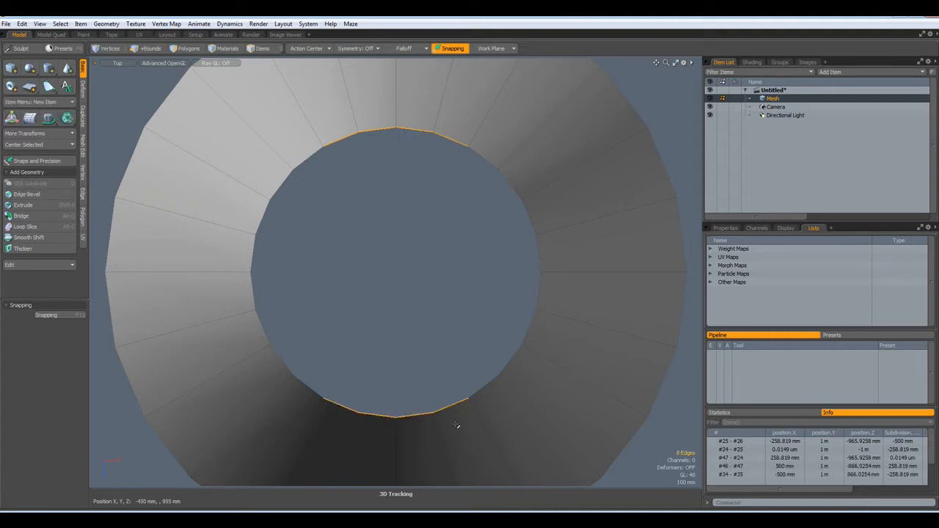
click(22, 216)
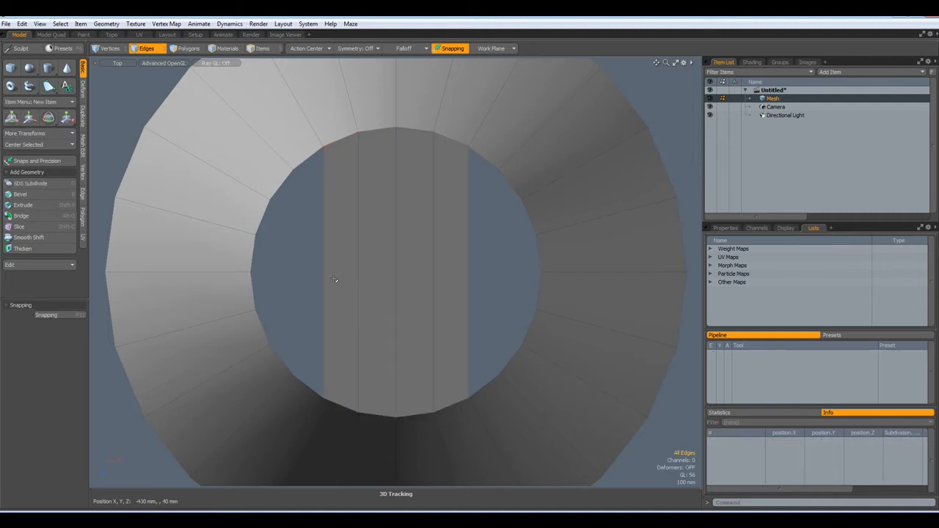
click(24, 226)
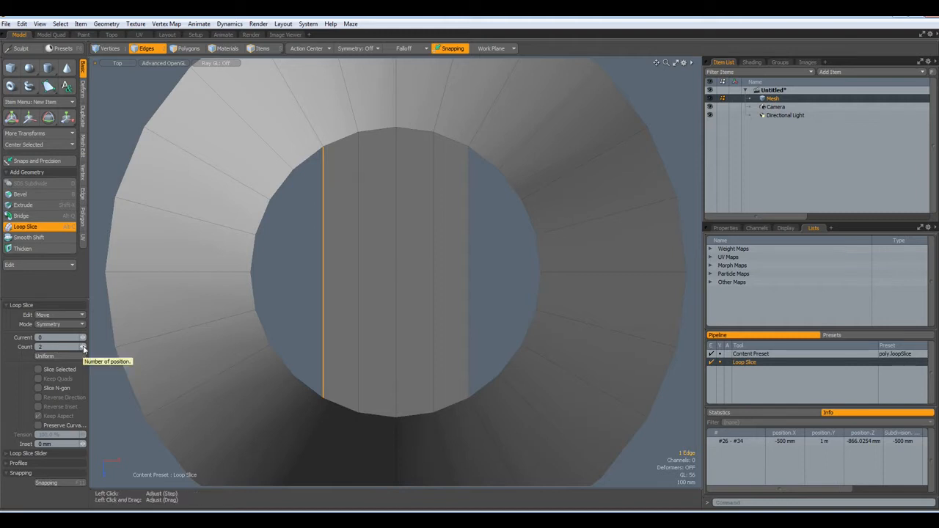
mouse_move(244, 228)
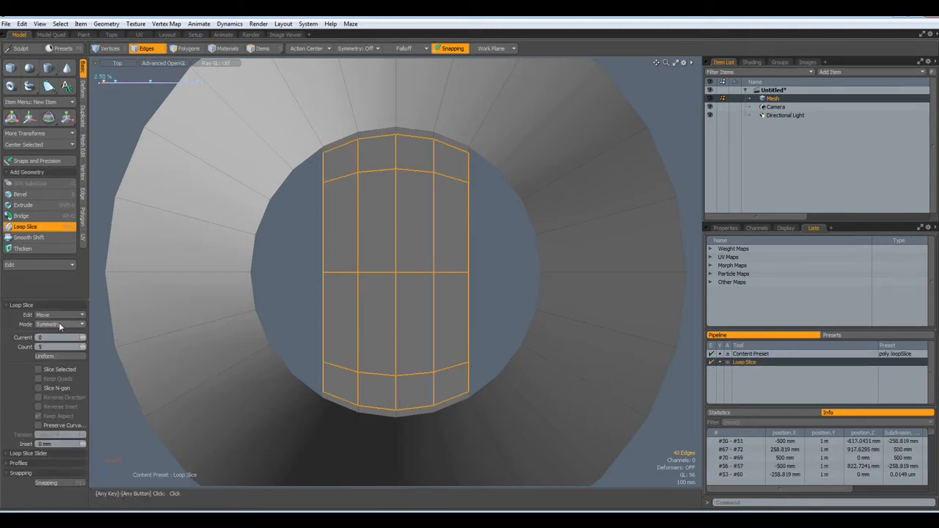
click(59, 324)
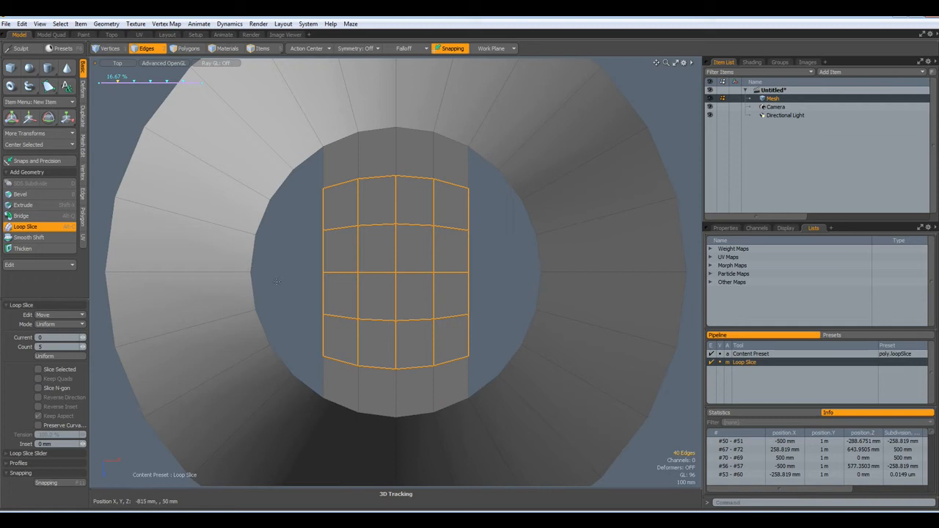
mouse_move(495, 216)
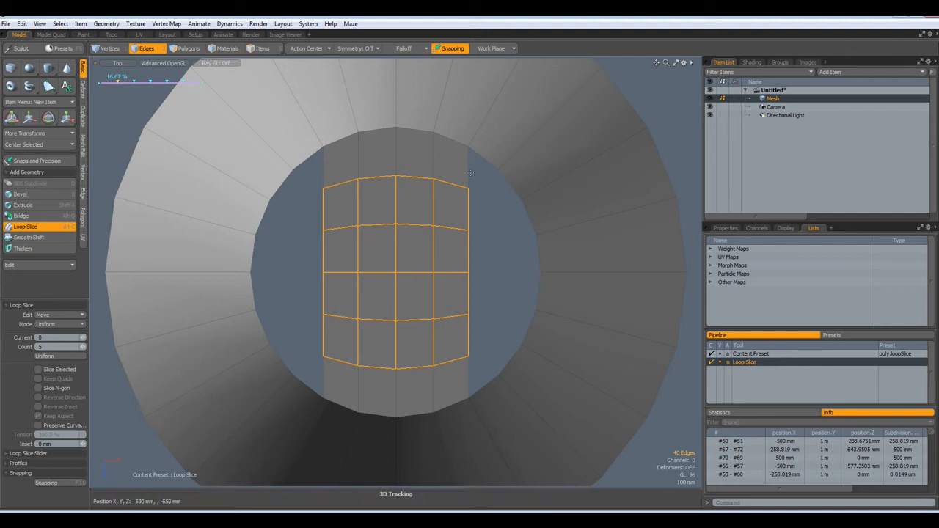
mouse_move(483, 227)
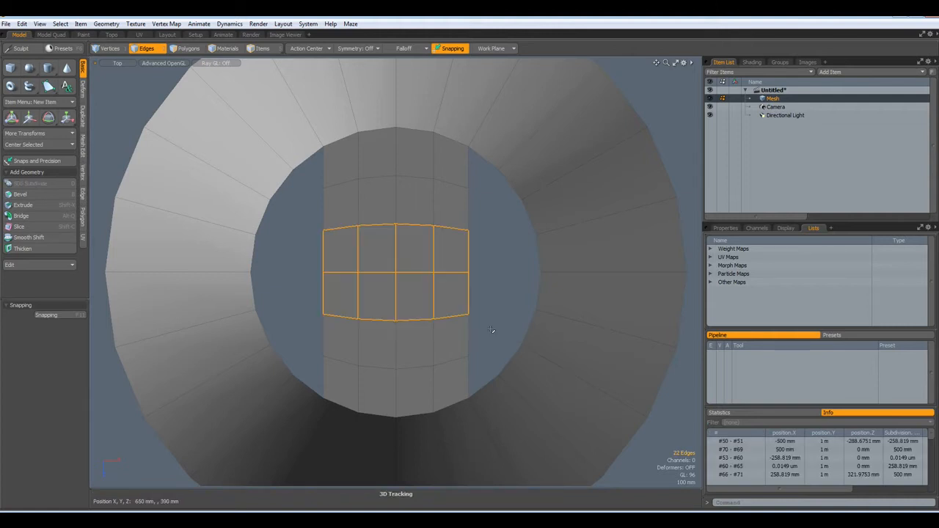
- Reselect the cap strip's middle edge row and scale it outward along X
click(66, 117)
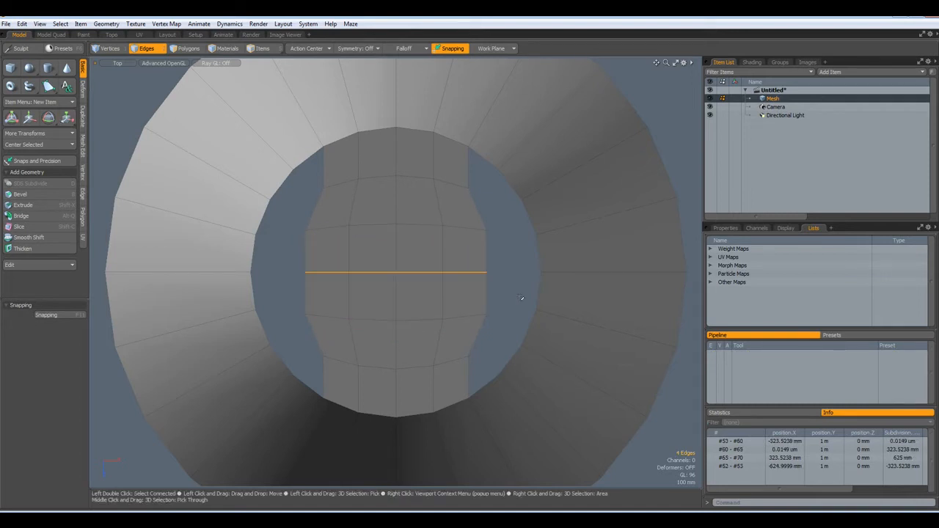
click(66, 117)
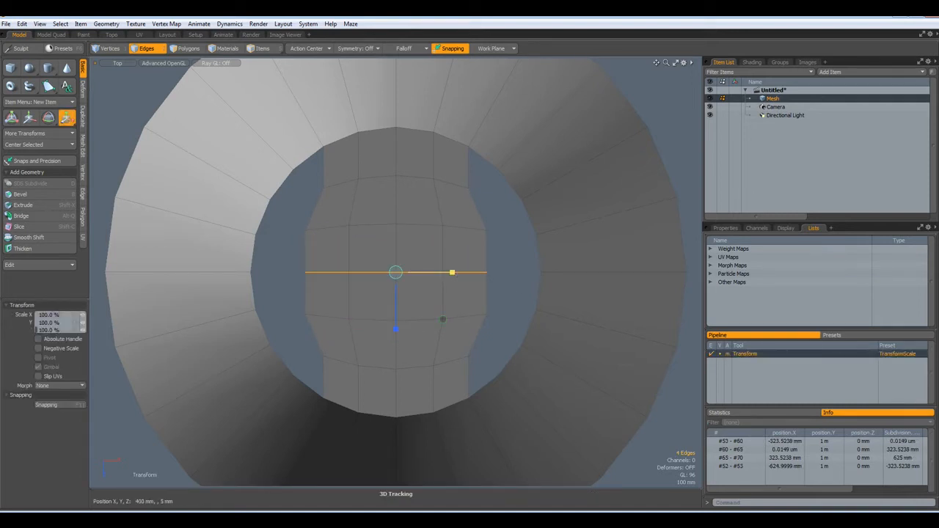
drag(451, 272, 459, 273)
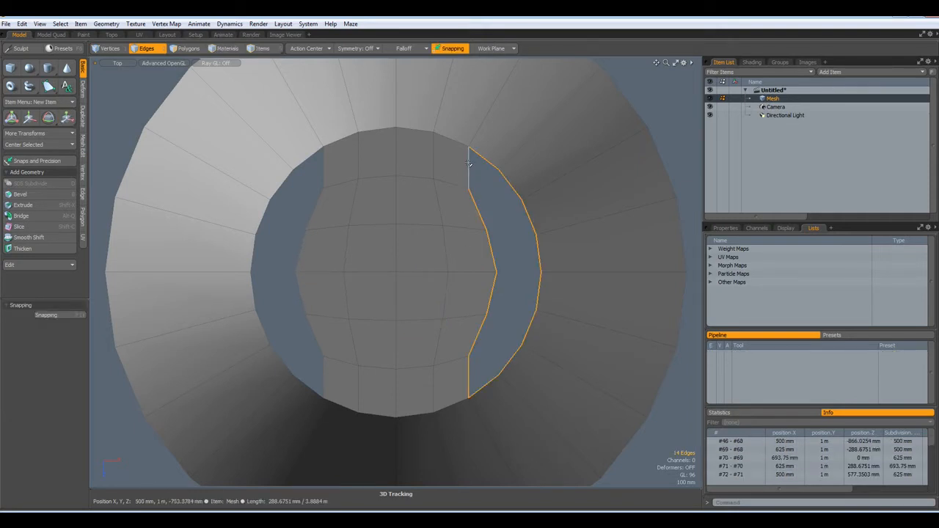
- Select the right and left gap borders and bridge each side closed
click(149, 48)
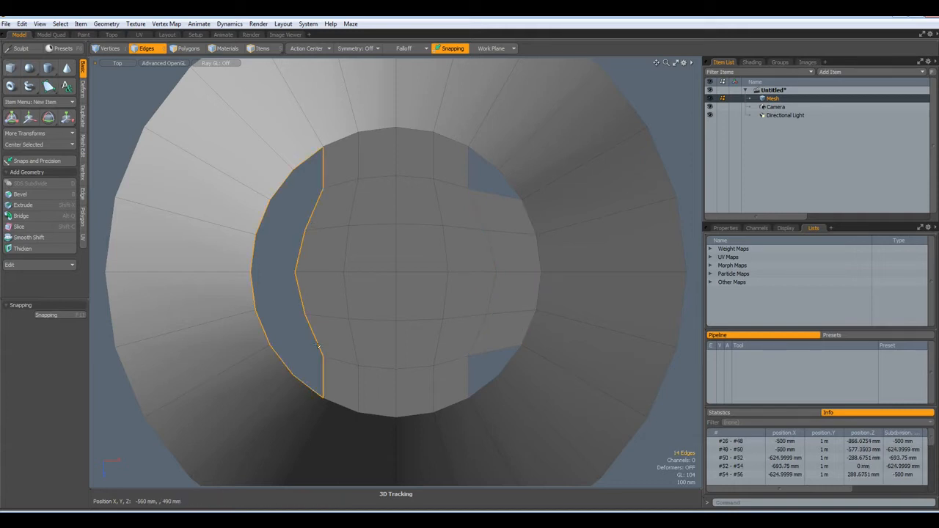
click(149, 48)
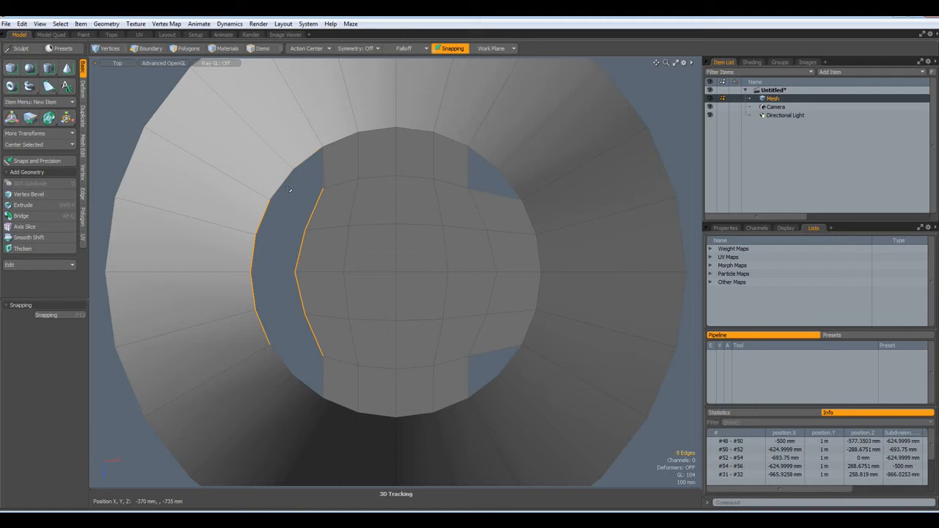
click(21, 215)
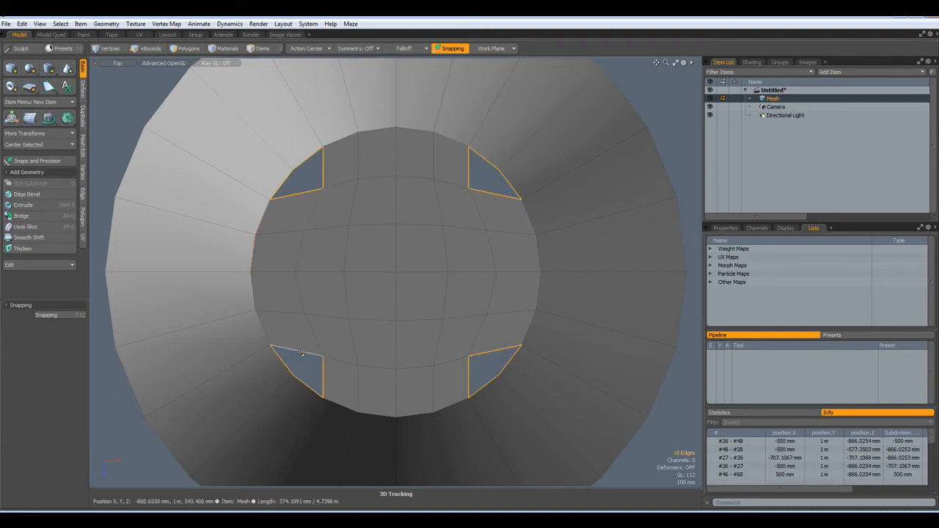
- Fill the corner holes, then bevel all cap polygons with 16 mm inset and Radial falloff
click(146, 49)
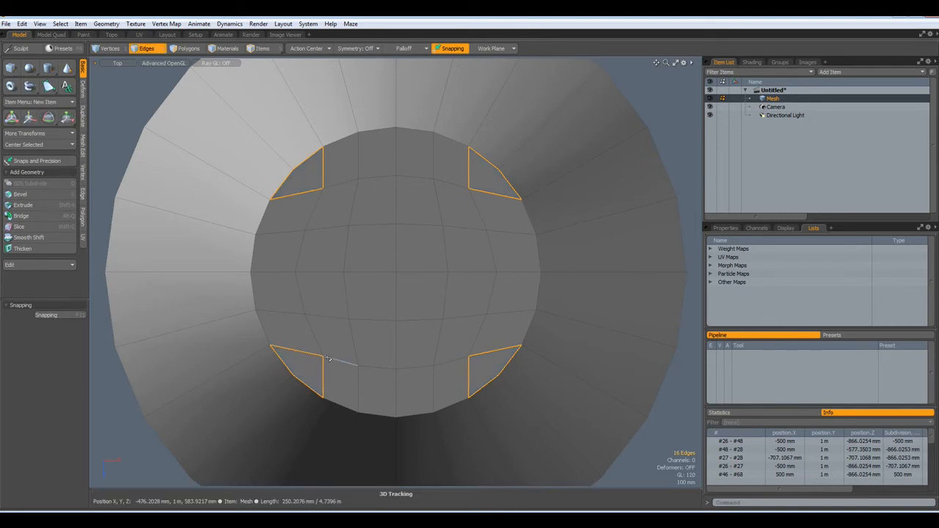
click(188, 48)
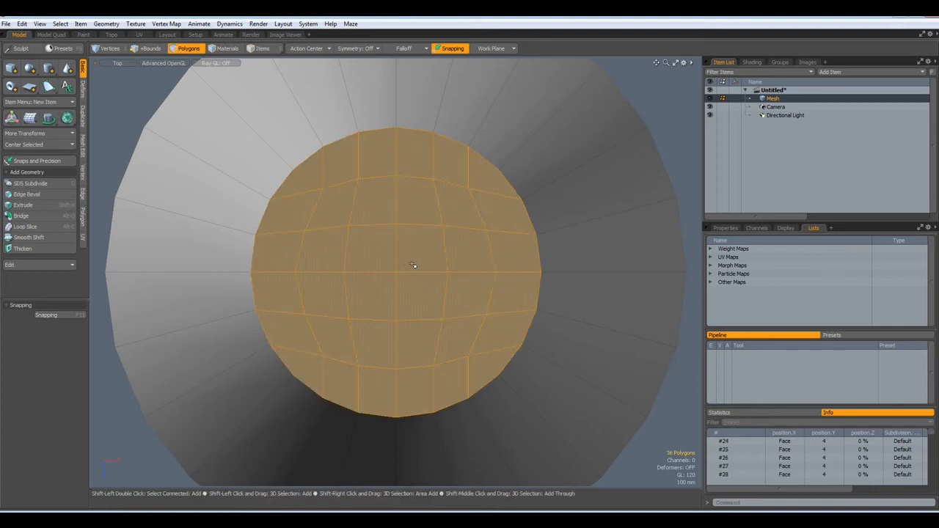
click(20, 194)
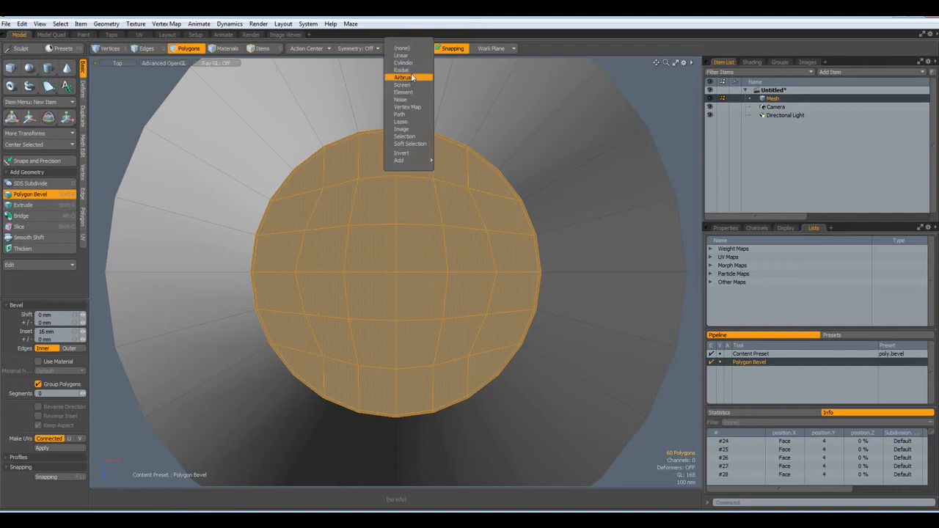
click(402, 69)
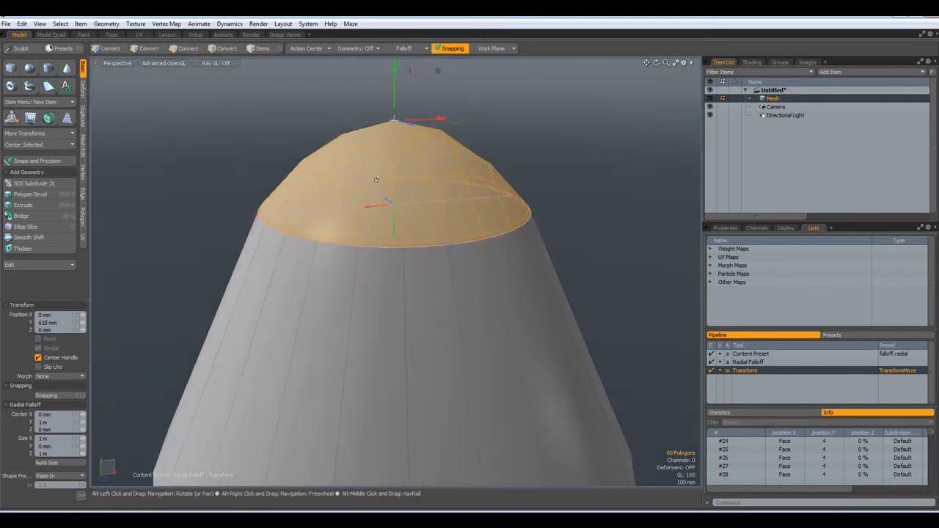
- Move the cap up about 610 mm on Y under radial falloff and drop the tool
click(189, 48)
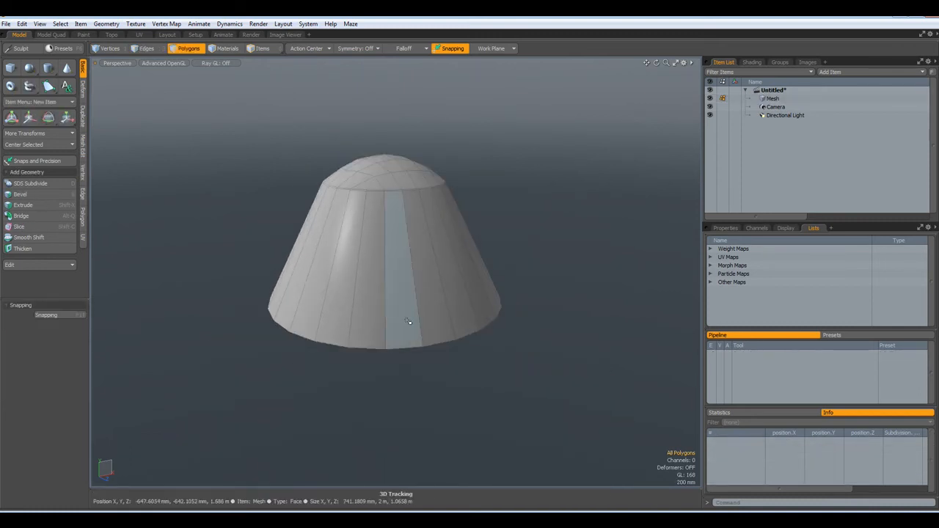
- Select the bottom edge loop and scale it with Scale X set to 50
click(146, 49)
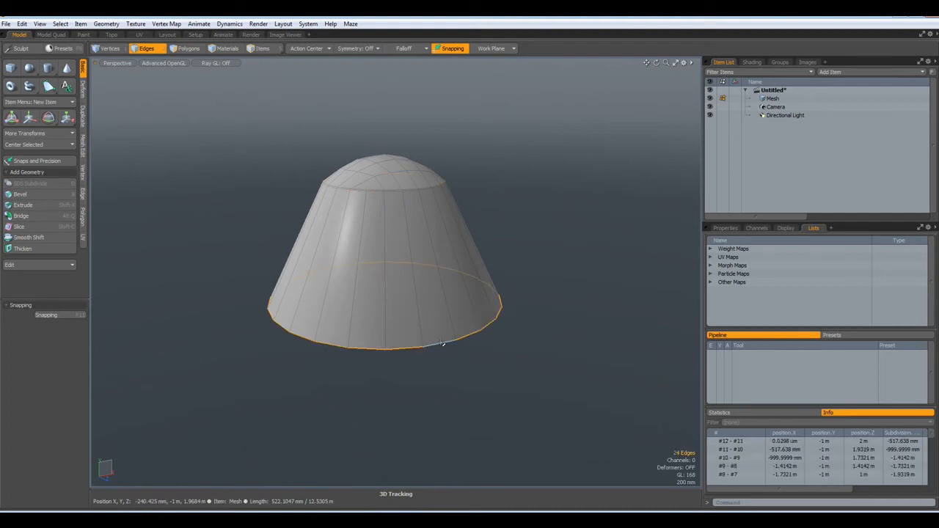
click(66, 117)
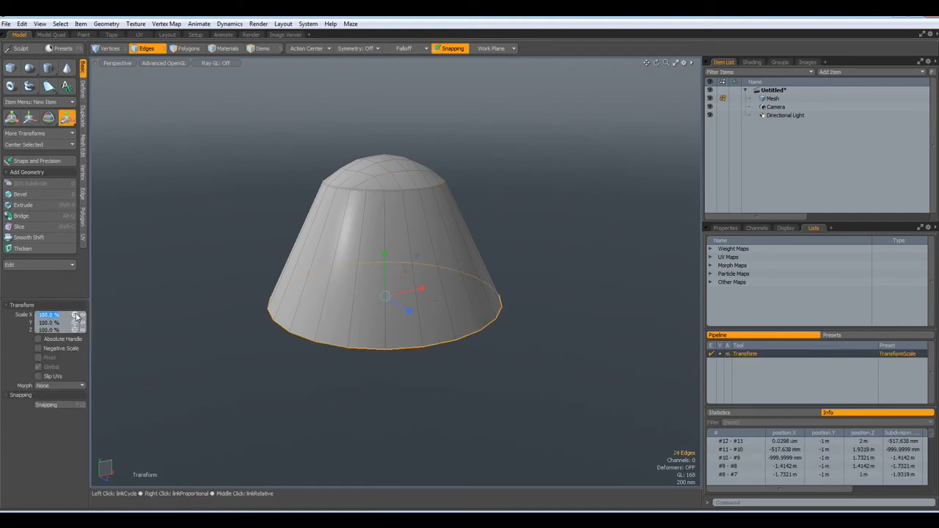
text(50)
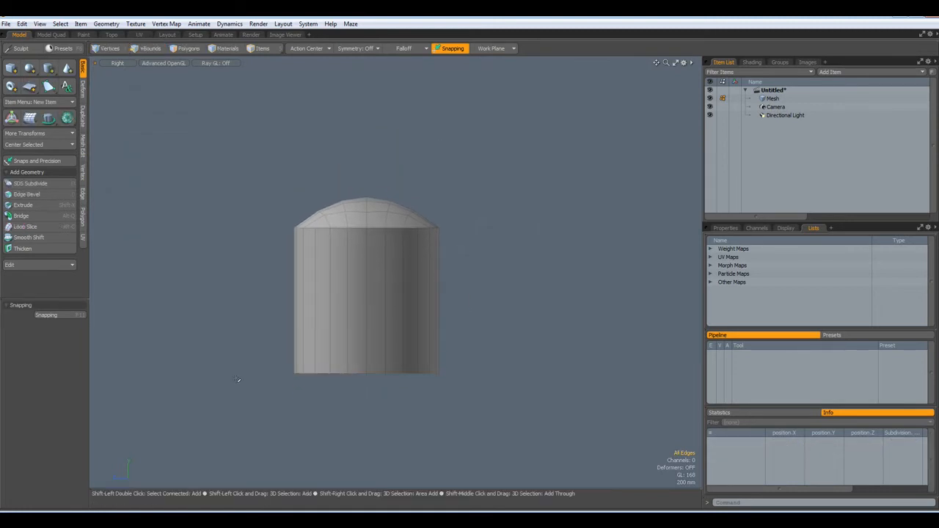
- Draw a diagonal Slice line across the cylinder in the Right view and commit it
click(25, 227)
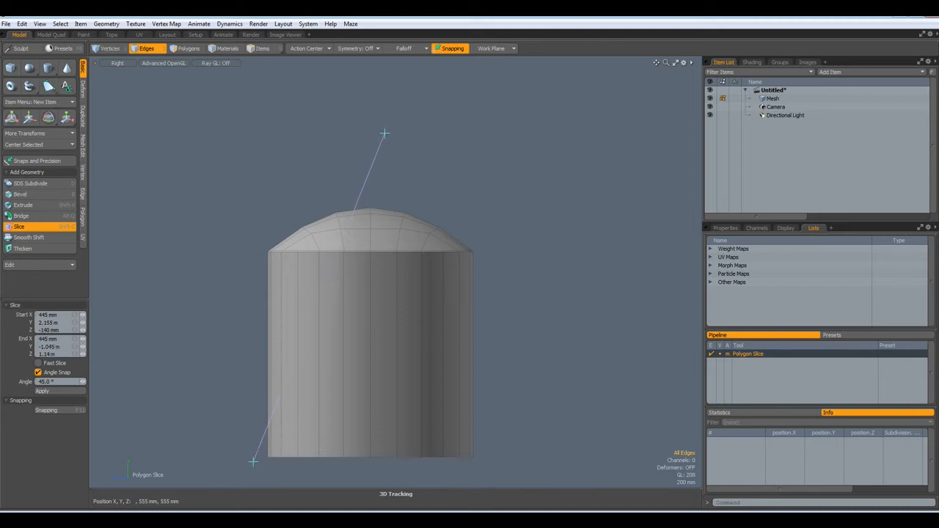
mouse_move(188, 250)
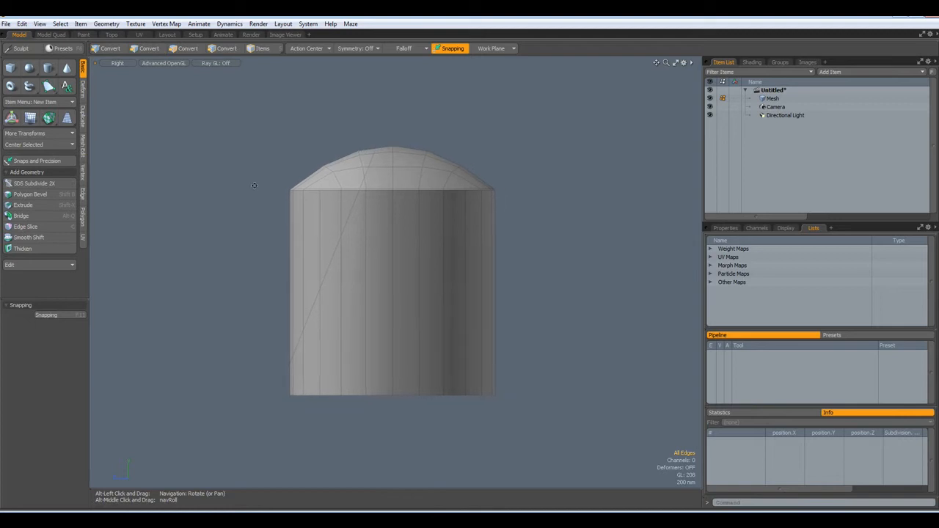
click(146, 49)
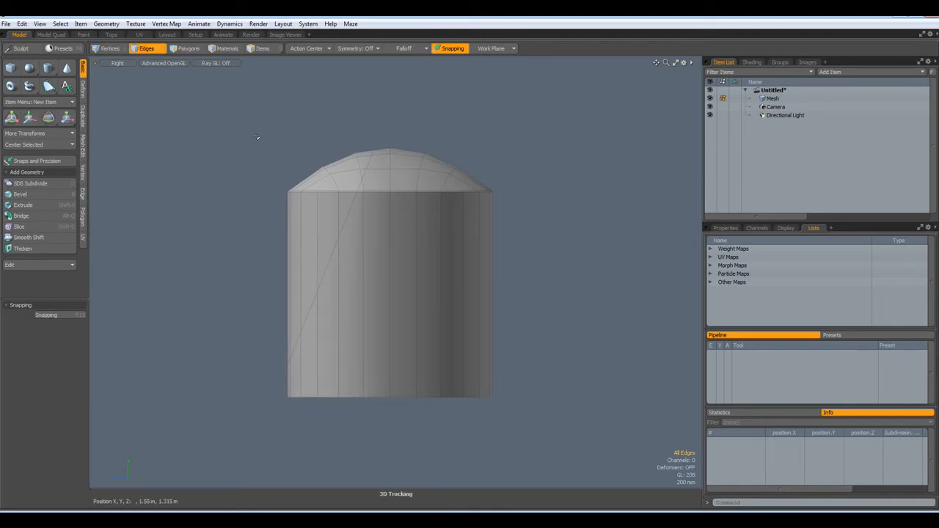
click(189, 48)
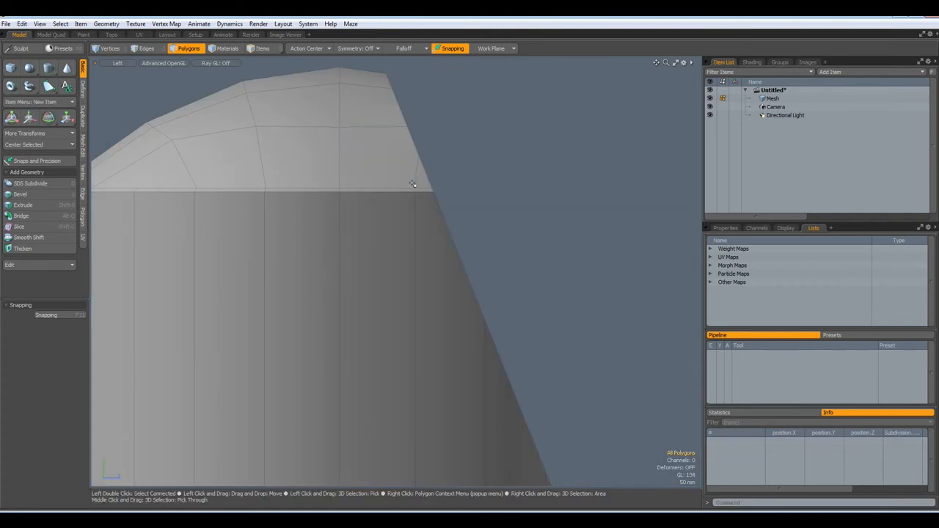
mouse_move(463, 193)
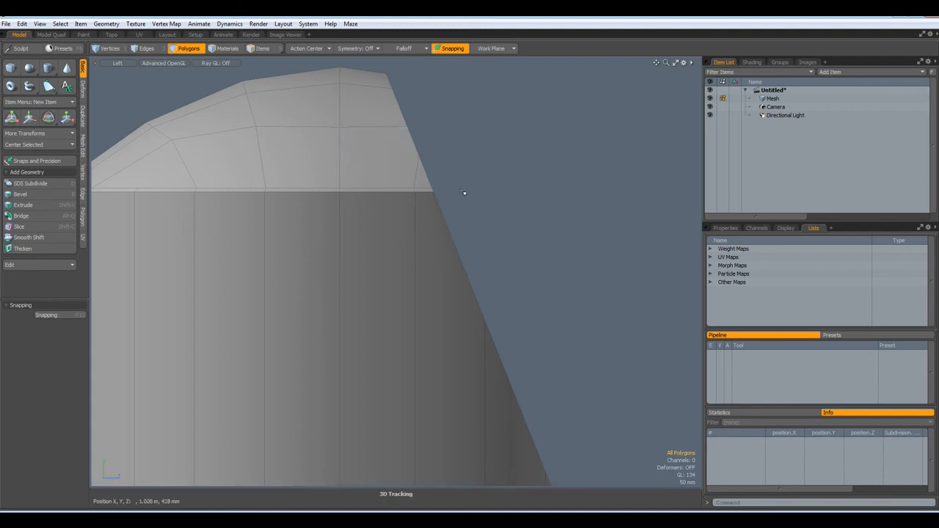
mouse_move(474, 248)
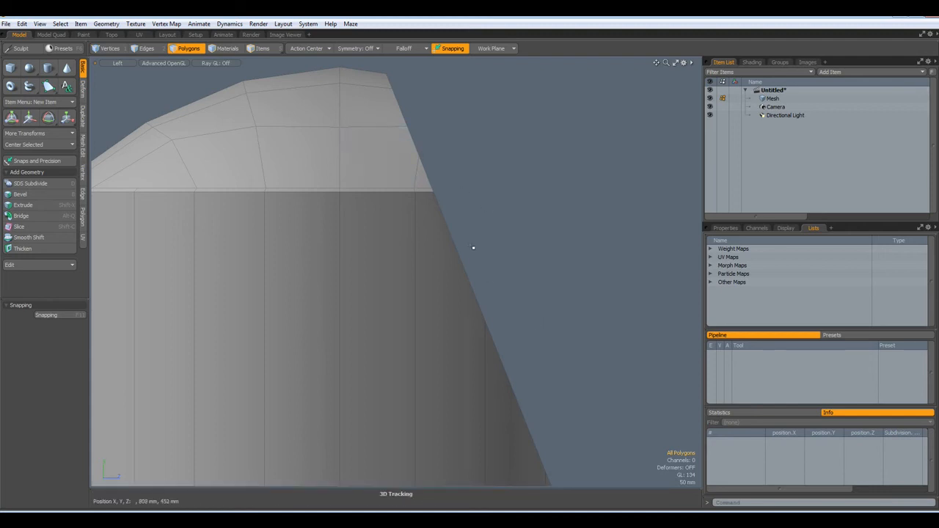
mouse_move(532, 301)
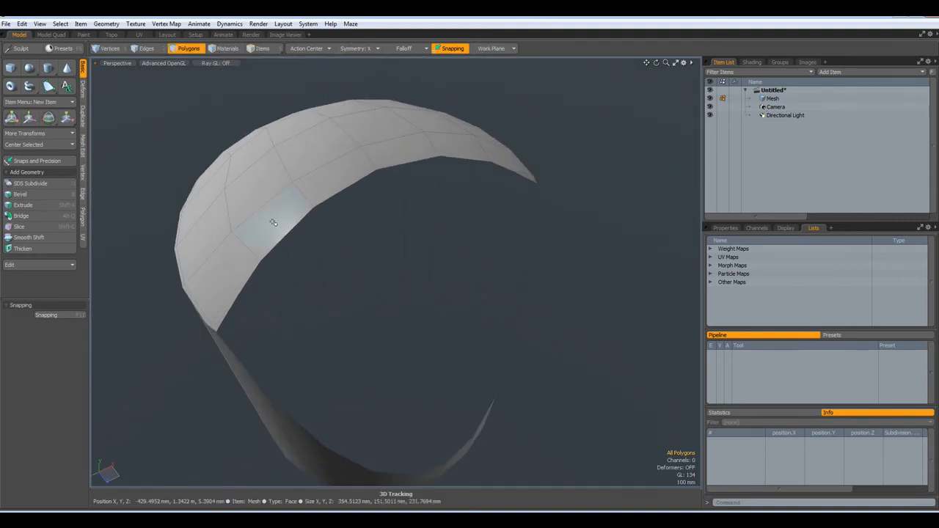
- Add two edge loops, one near the slanted cut and one partway down the side
click(146, 49)
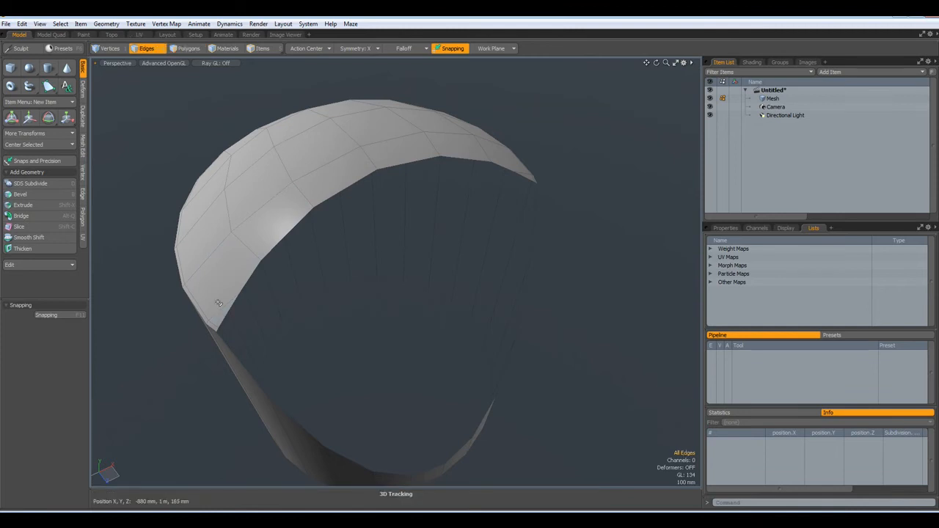
click(525, 174)
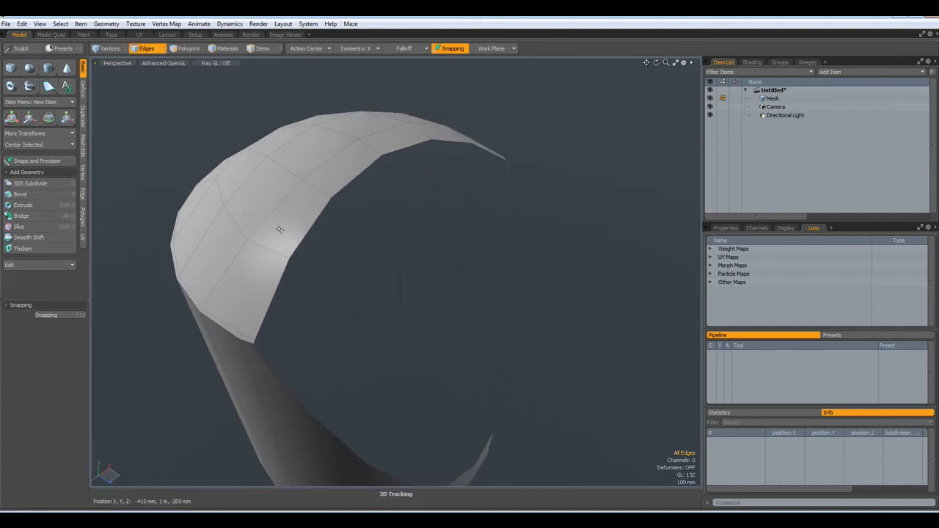
click(282, 253)
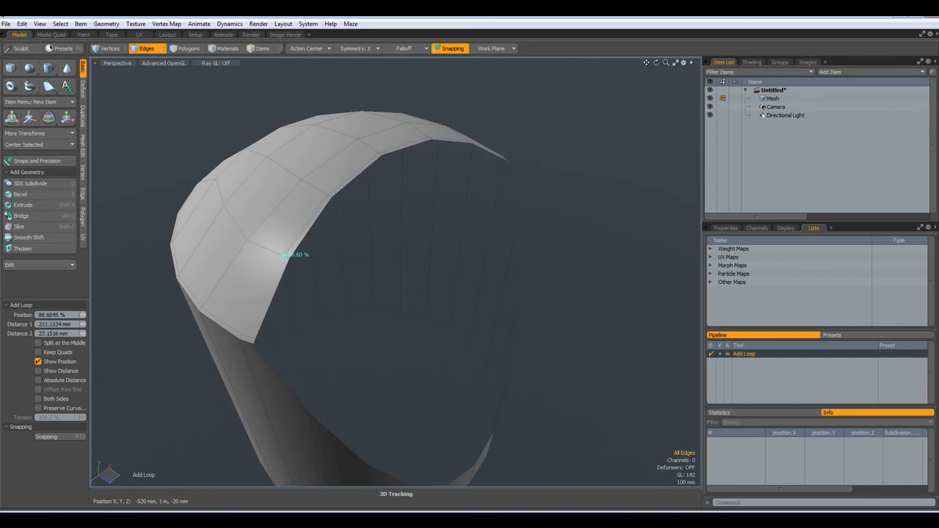
mouse_move(332, 324)
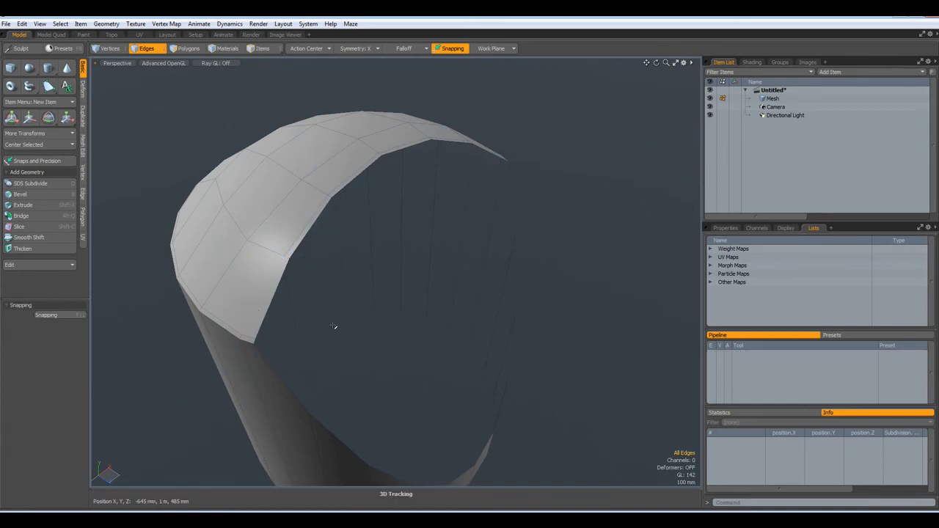
click(19, 227)
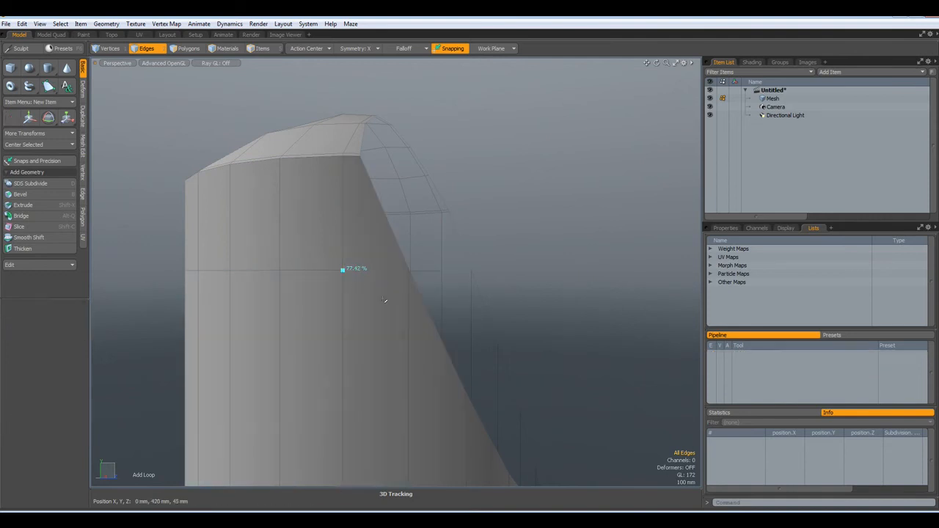
click(19, 226)
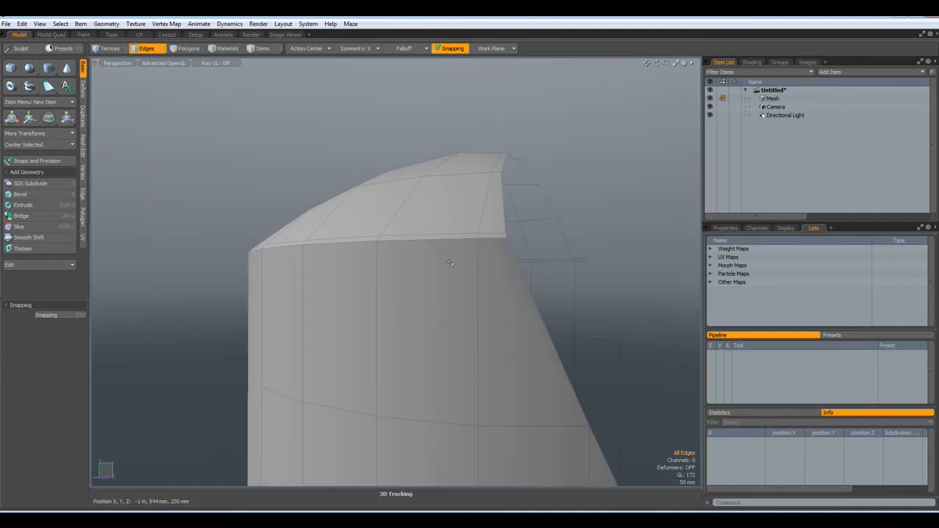
click(477, 250)
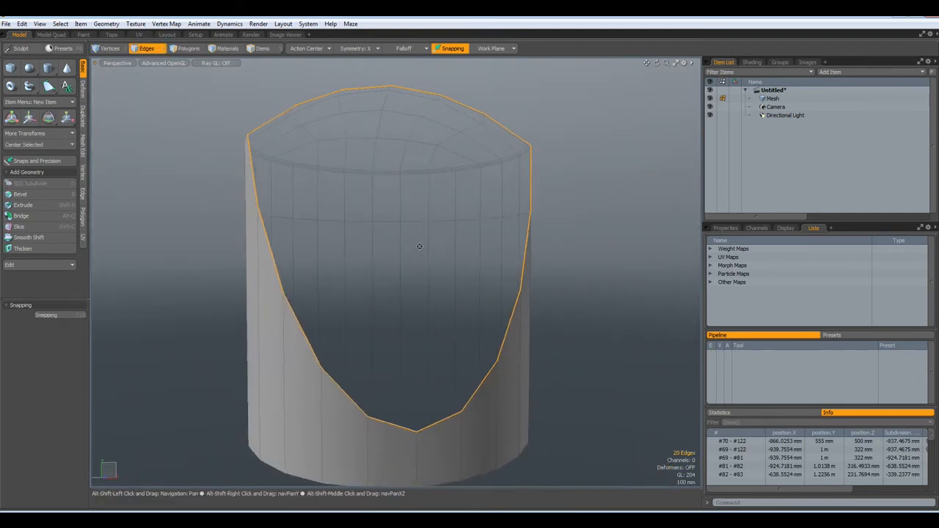
- Select the new slanted cap polygon and inset-bevel it by about 4 mm
drag(420, 247, 433, 253)
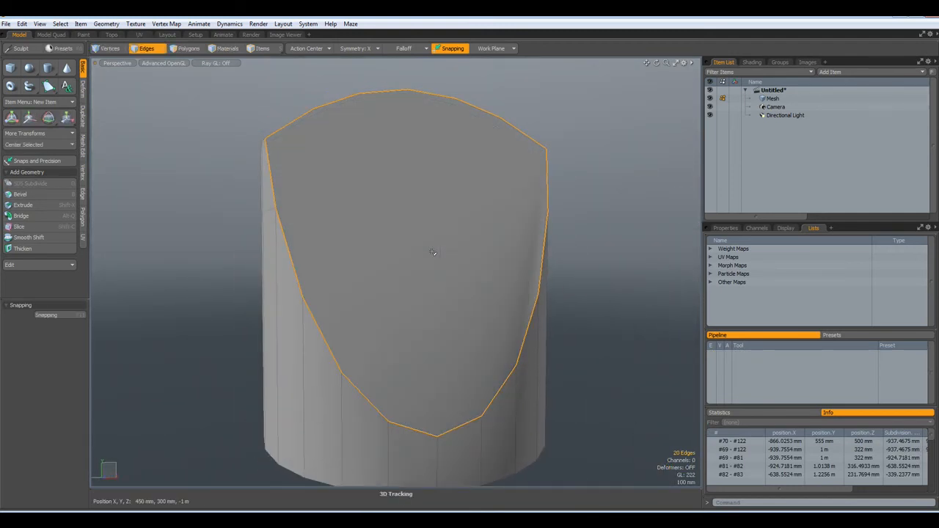
click(189, 49)
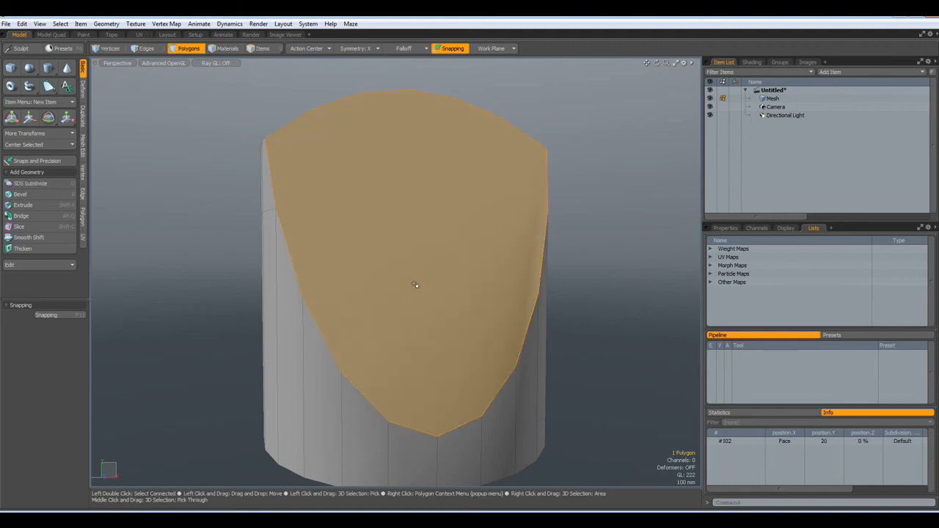
click(20, 195)
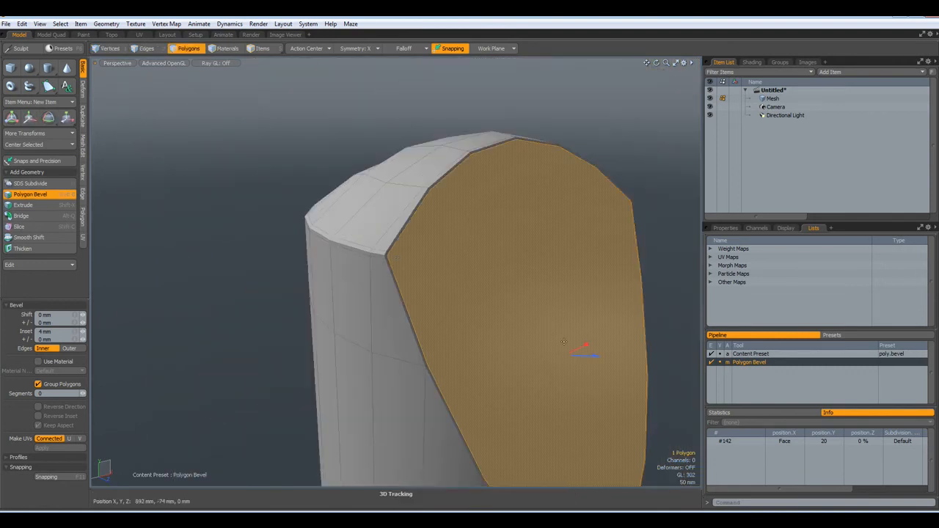
drag(583, 356, 582, 345)
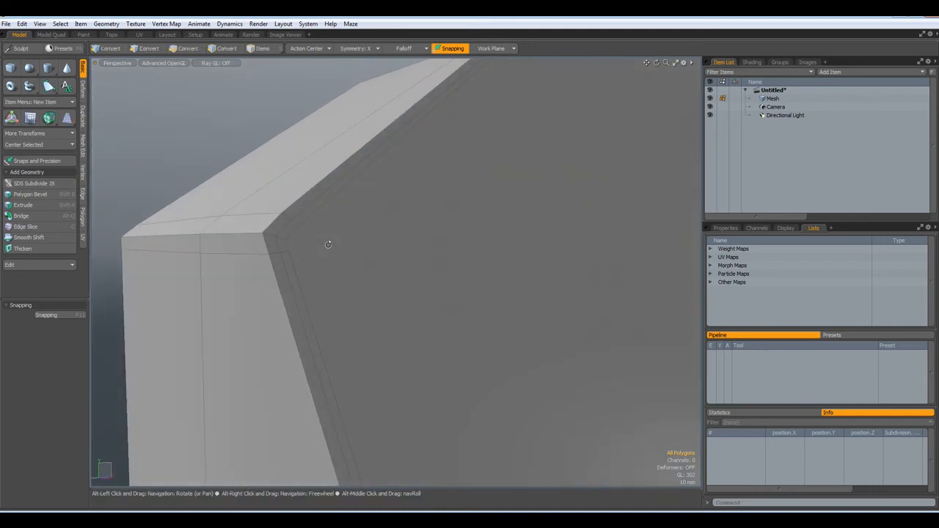
- Bevel the cap's border edge loop into a thin support ring around the rim
click(188, 48)
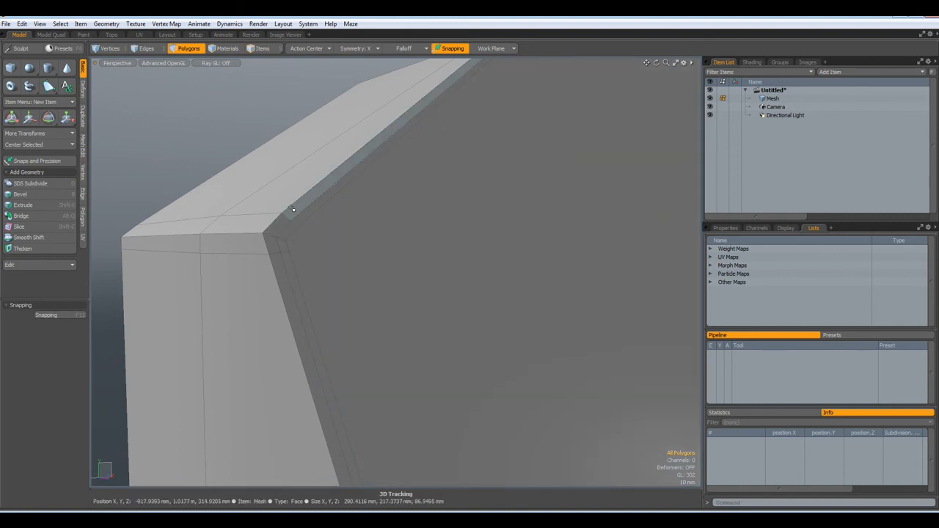
click(147, 49)
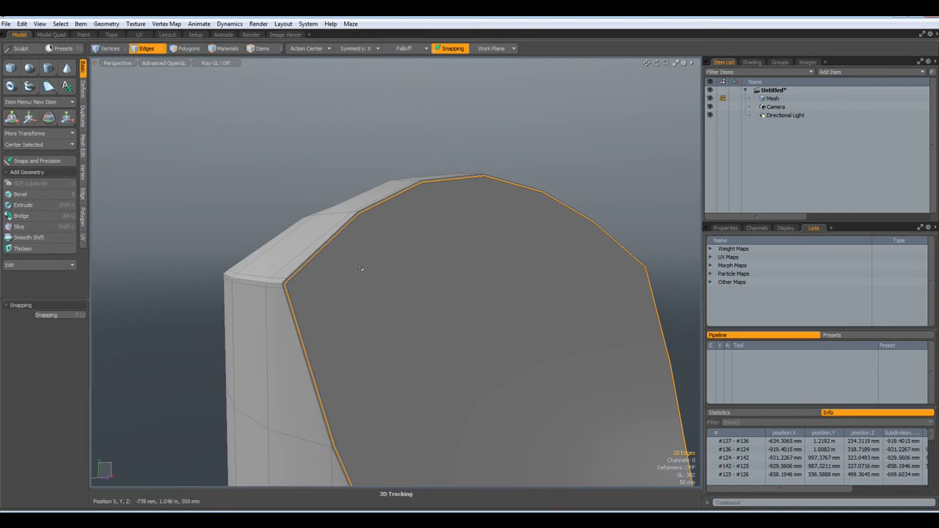
drag(359, 268, 284, 347)
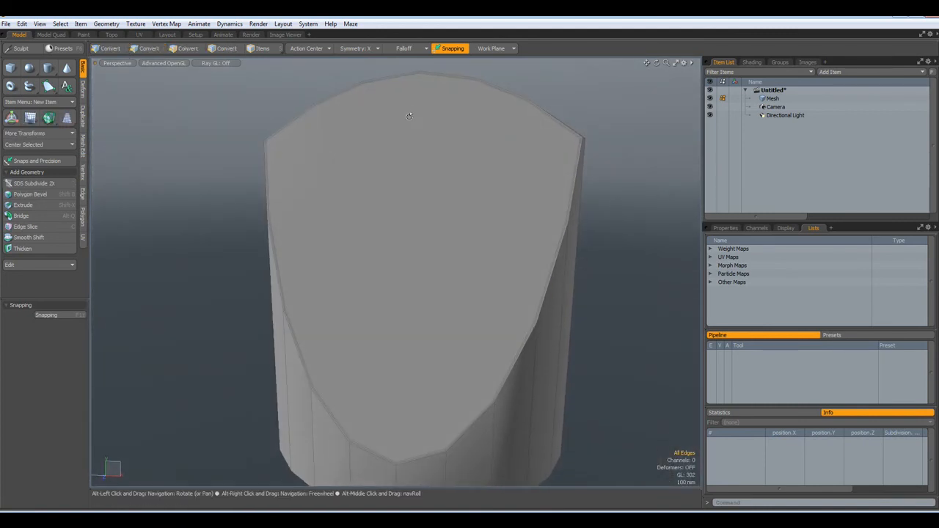
- Quadruple-split the cap polygon, enable subdivision surfaces, and orbit to inspect the smoothed cylinder
click(24, 226)
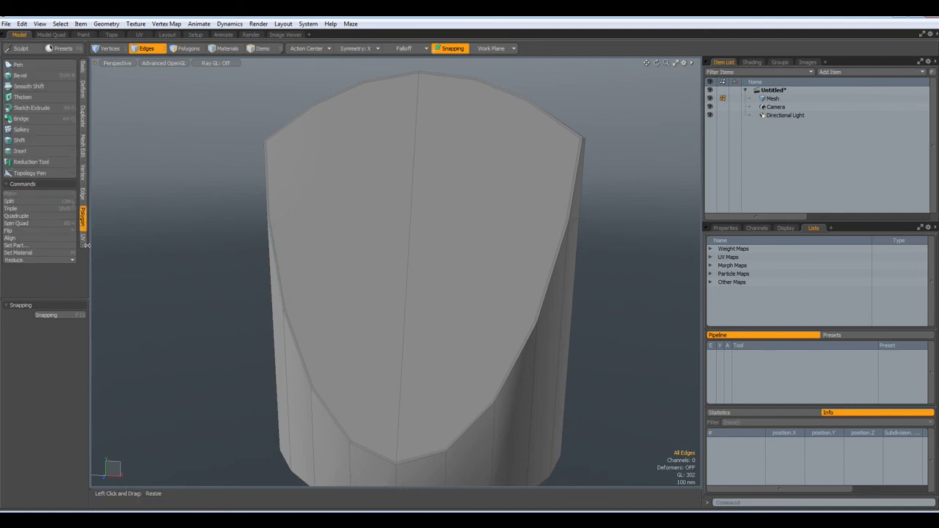
mouse_move(16, 216)
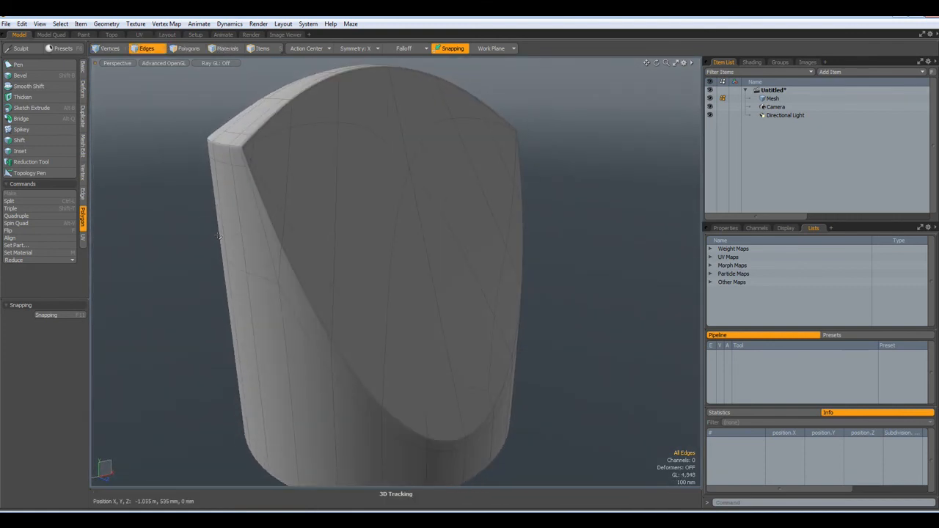
drag(218, 237, 356, 260)
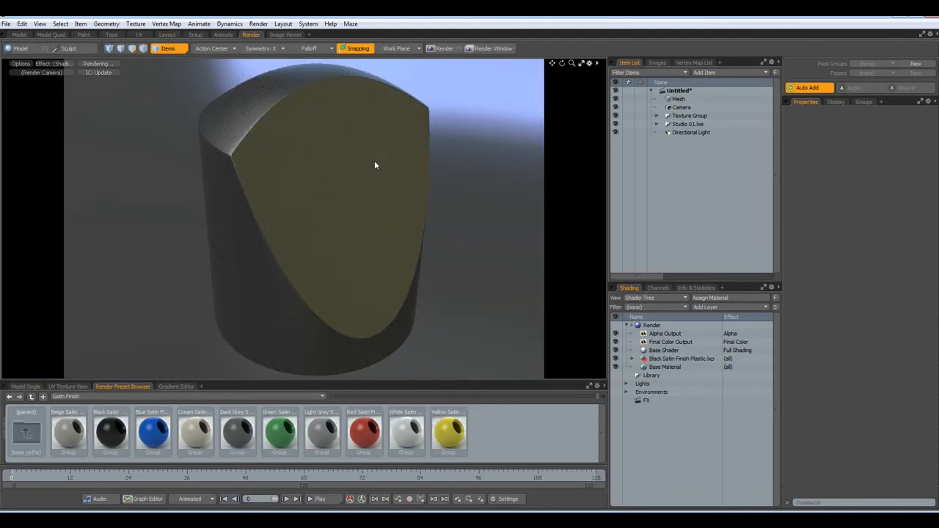
- Render the final image of the Black Satin Finish cylinder
click(444, 48)
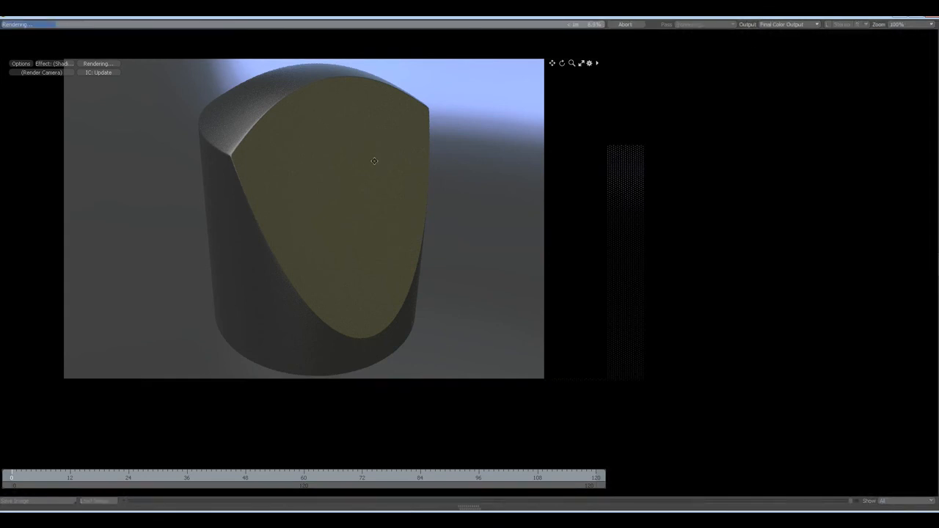